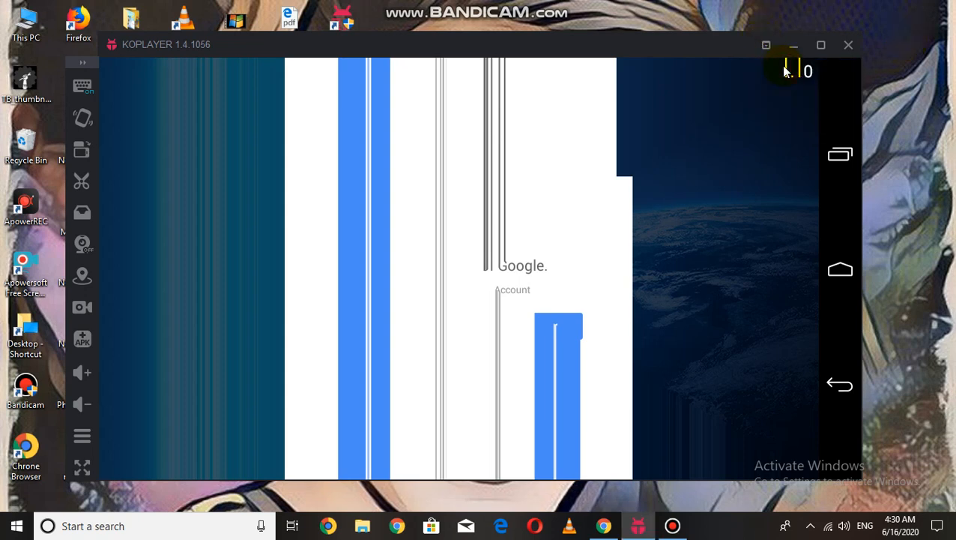
pyautogui.moveTo(513, 126)
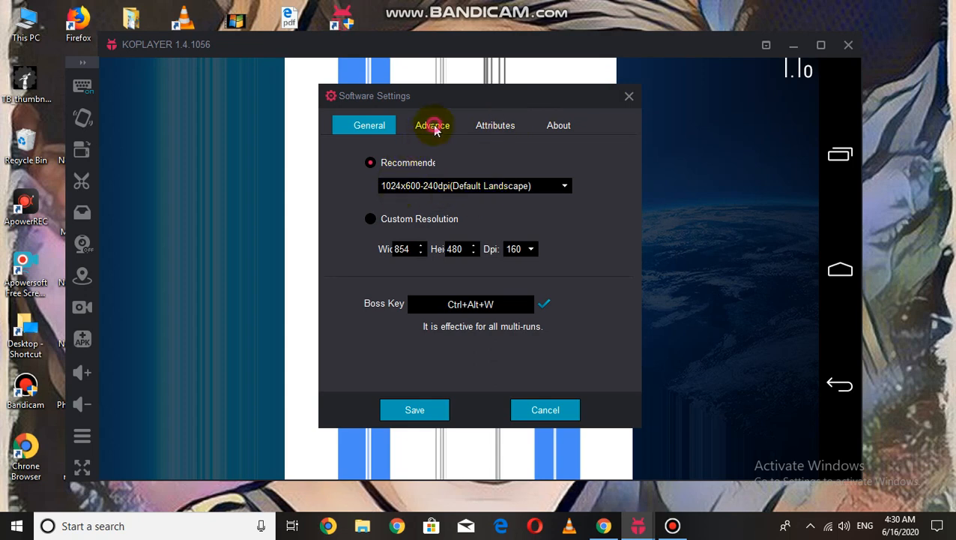
# - Set Rending Mode to Compatible (OpenGL) in Advance settings and save
pyautogui.click(431, 126)
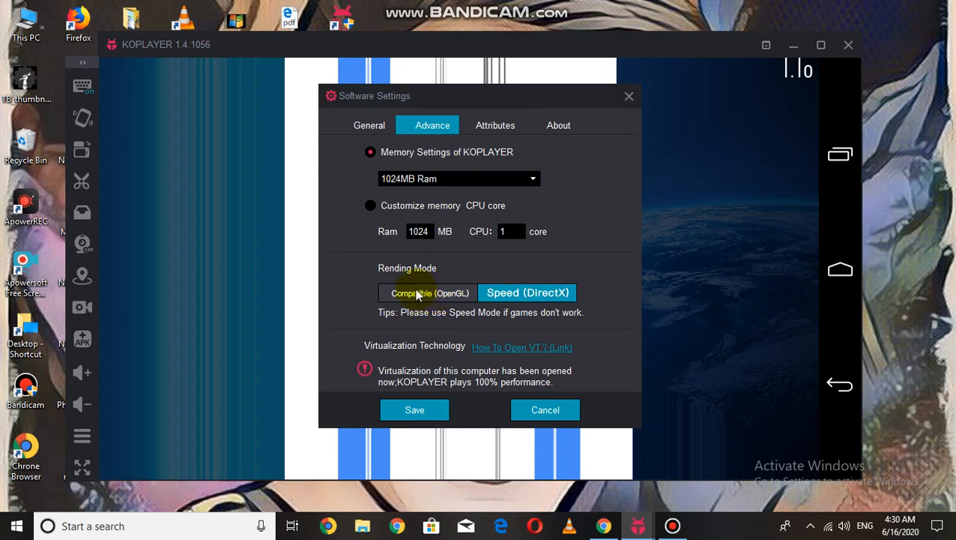
pyautogui.click(428, 293)
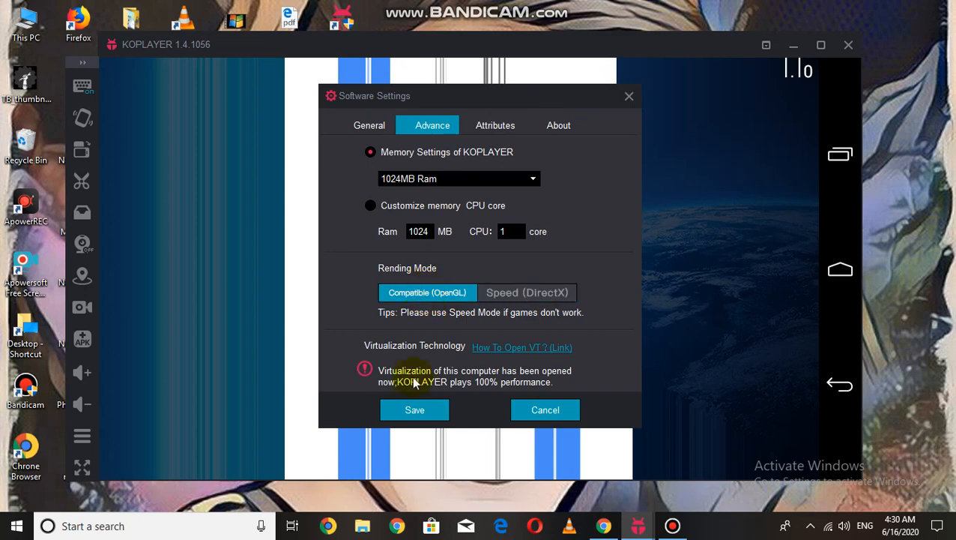
pyautogui.click(414, 411)
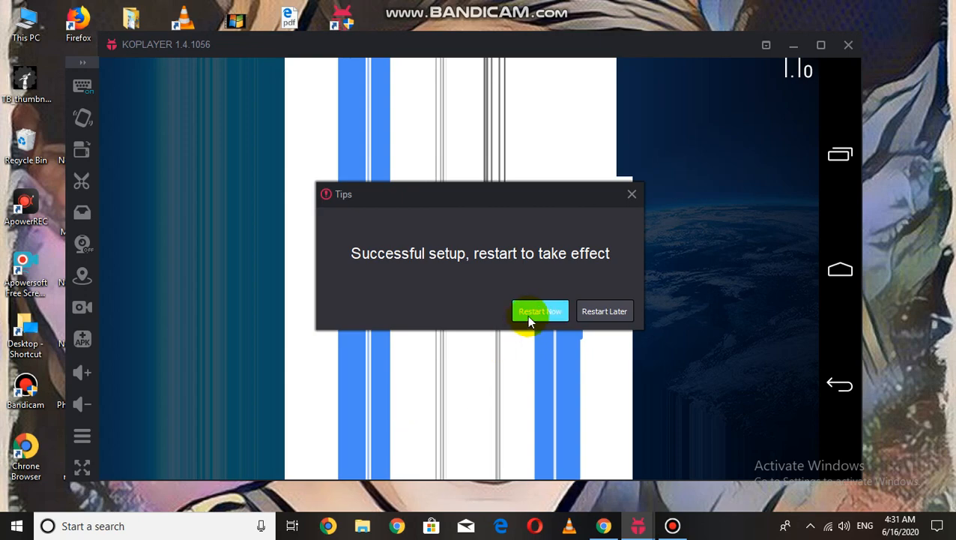
# - Confirm Restart Now in the Tips dialog so the new mode takes effect
pyautogui.click(539, 310)
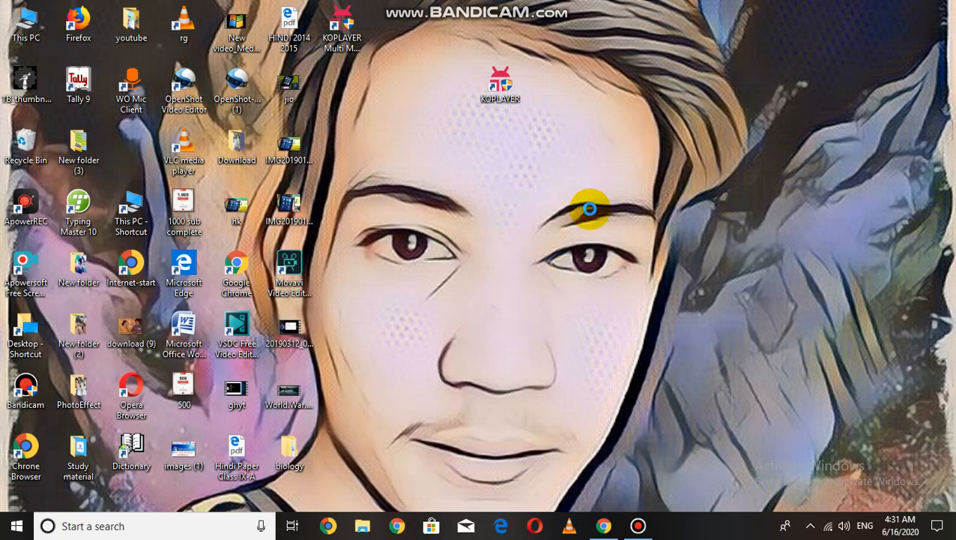